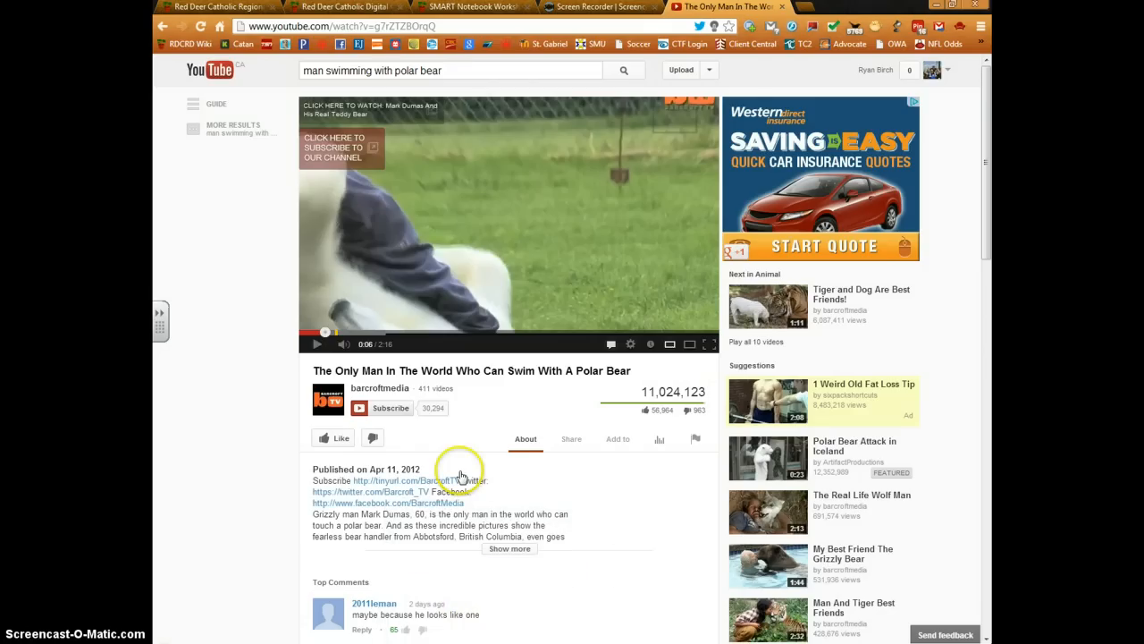
pyautogui.moveTo(526, 483)
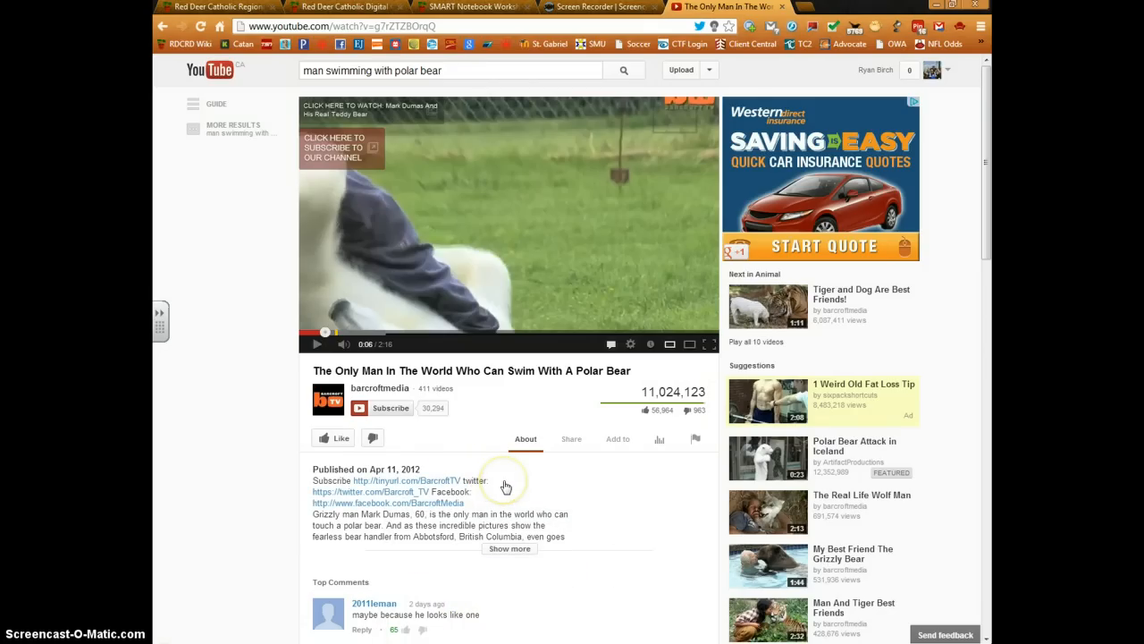
# Open Share and the Embed tab for the polar bear swimming video
pyautogui.click(571, 438)
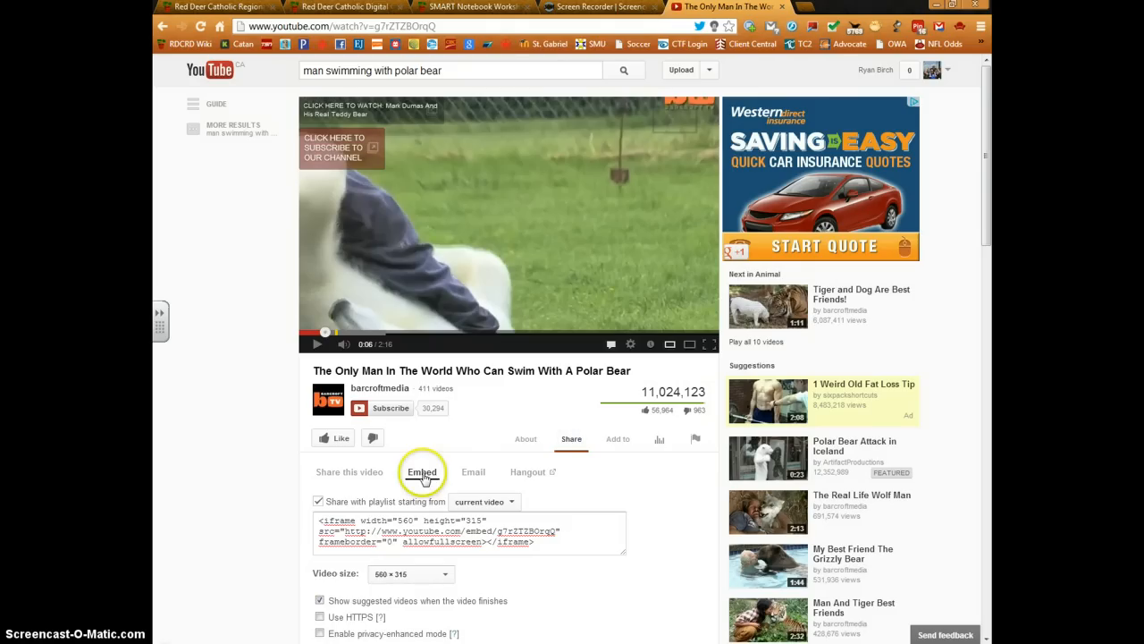
pyautogui.click(469, 534)
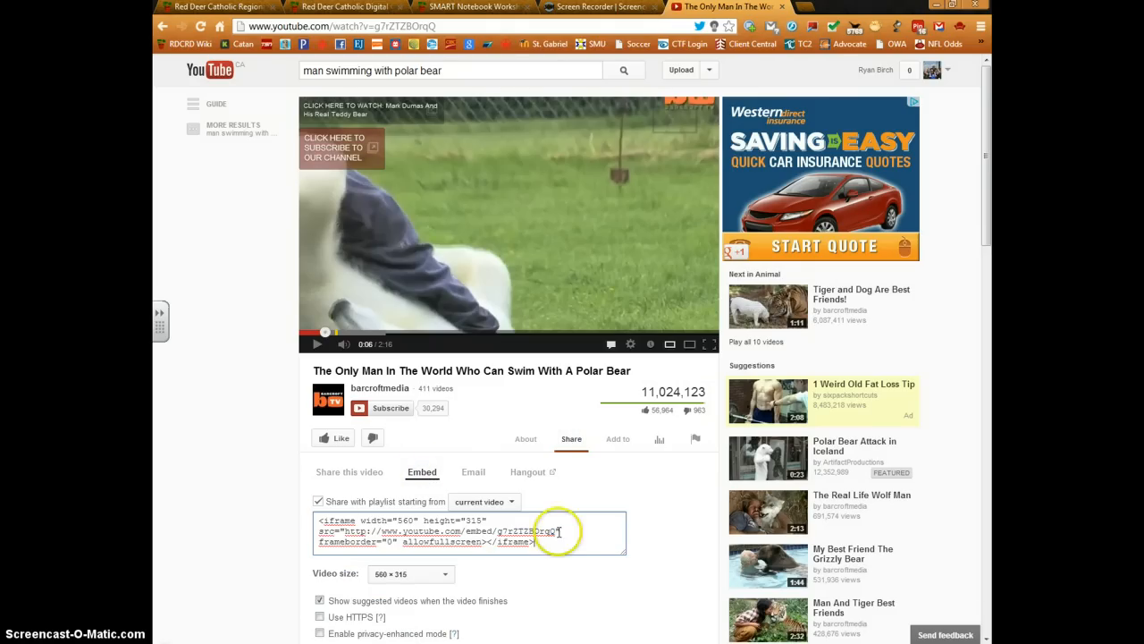
pyautogui.moveTo(523, 546)
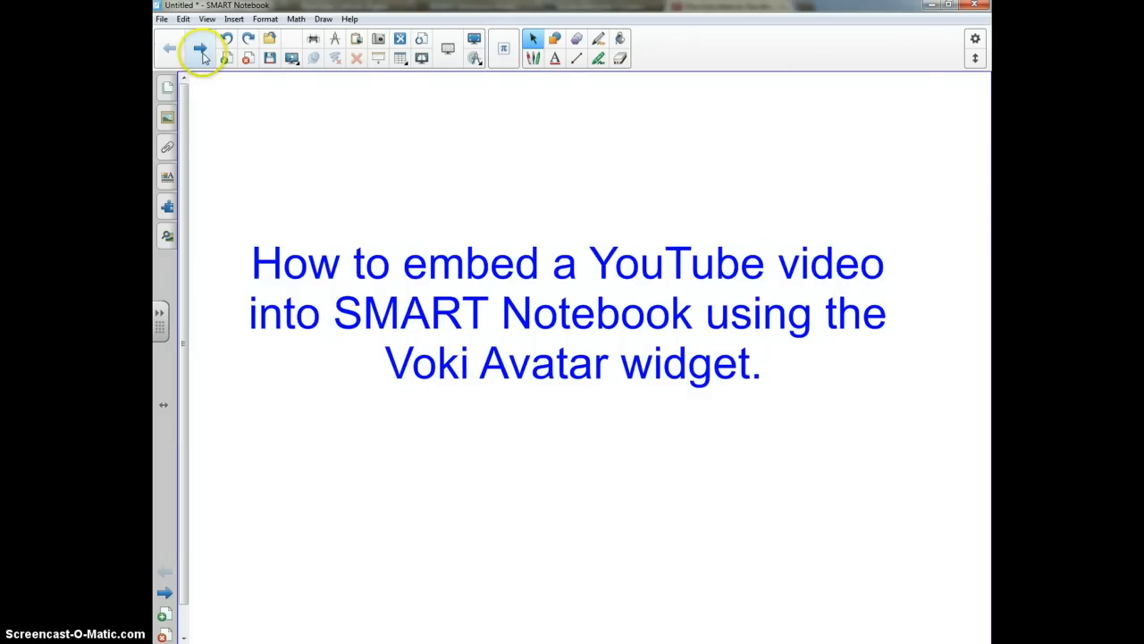
# Advance to a new blank page in the notebook
pyautogui.click(166, 235)
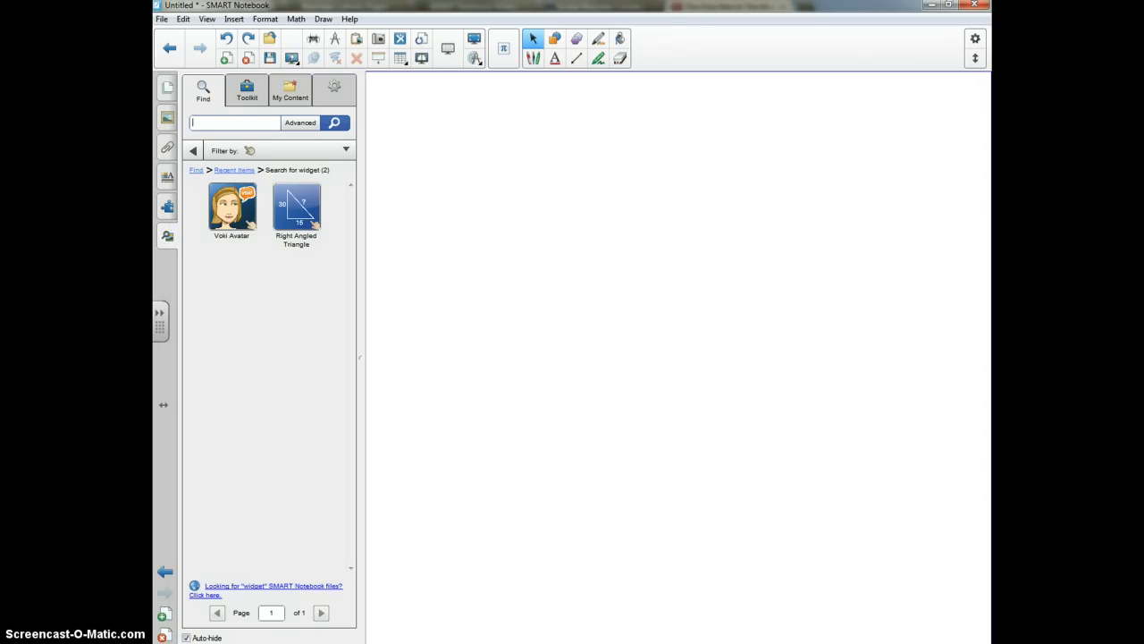
# Search the Gallery for 'widget' and drag Voki Avatar onto the page
pyautogui.write('widget')
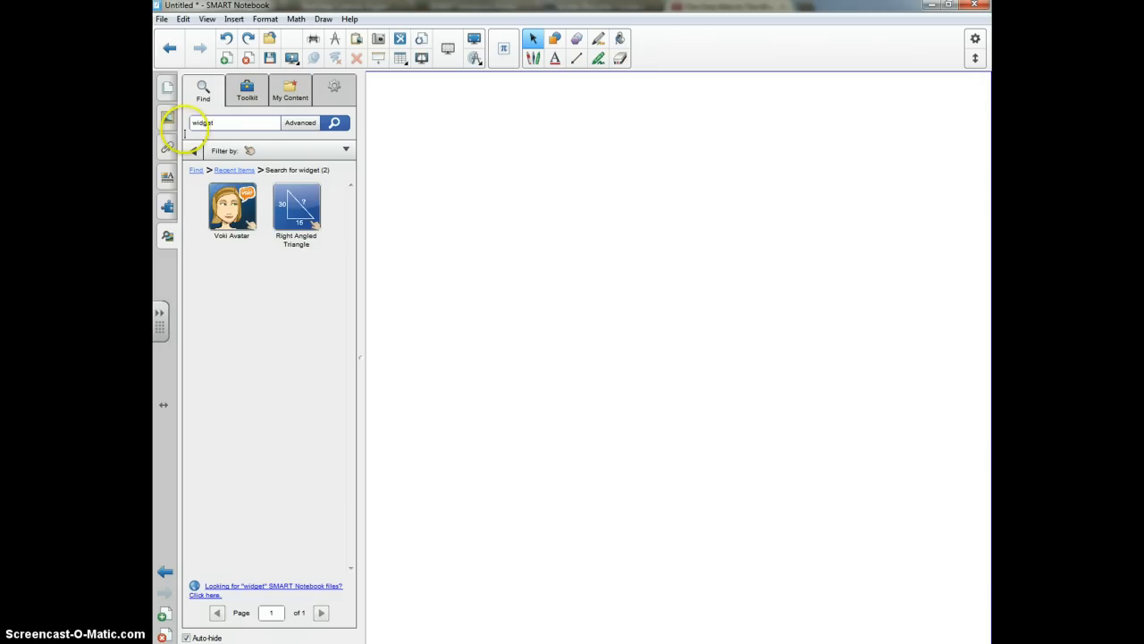
pyautogui.moveTo(231, 207); pyautogui.dragTo(529, 278)
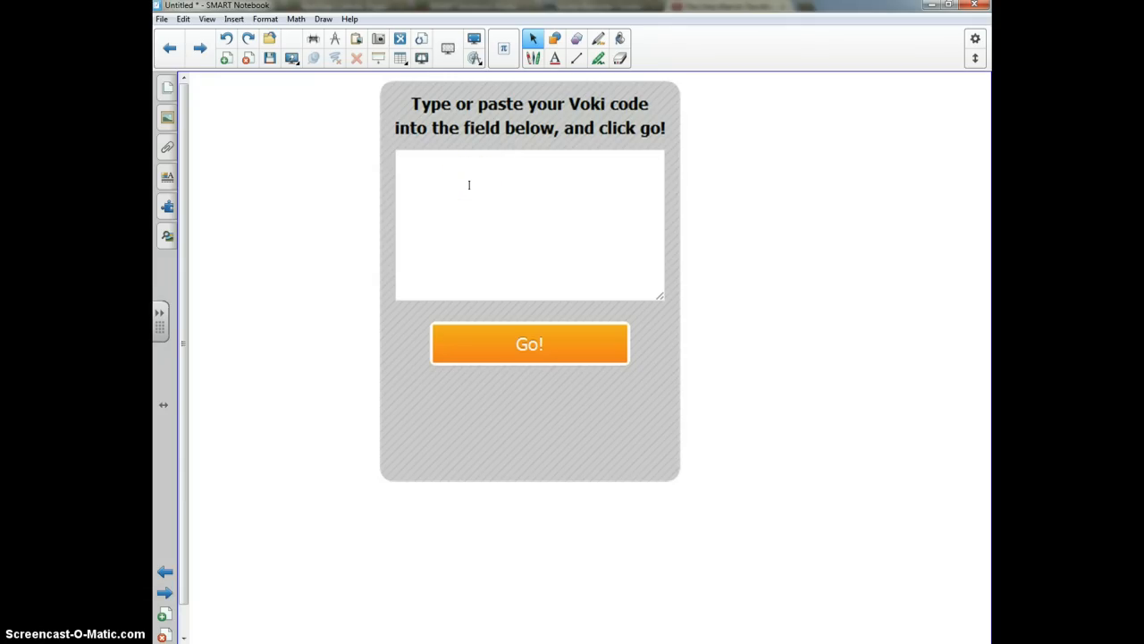
# Paste the youtube.com/embed/g7rZTZBOrqQ iframe code into the Voki field and submit with Go!
pyautogui.write('<iframe width="560" height="315" src="http://www.youtube.com/embed/g7rZTZBOrqQ" frameborder="0" allowfullscreen></iframe>')
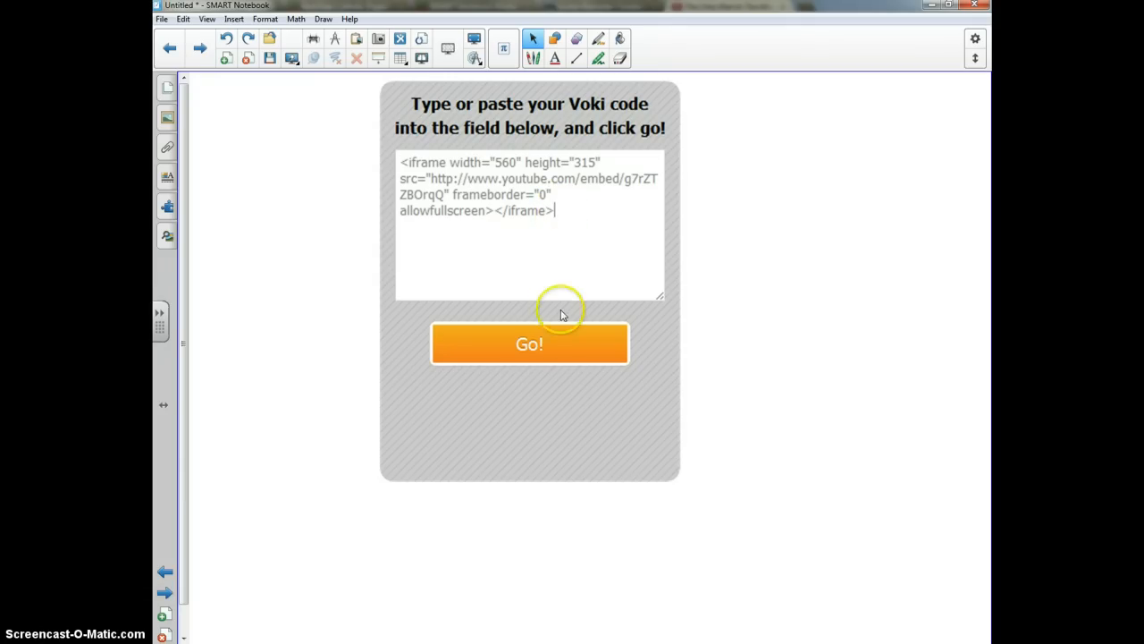
pyautogui.click(529, 344)
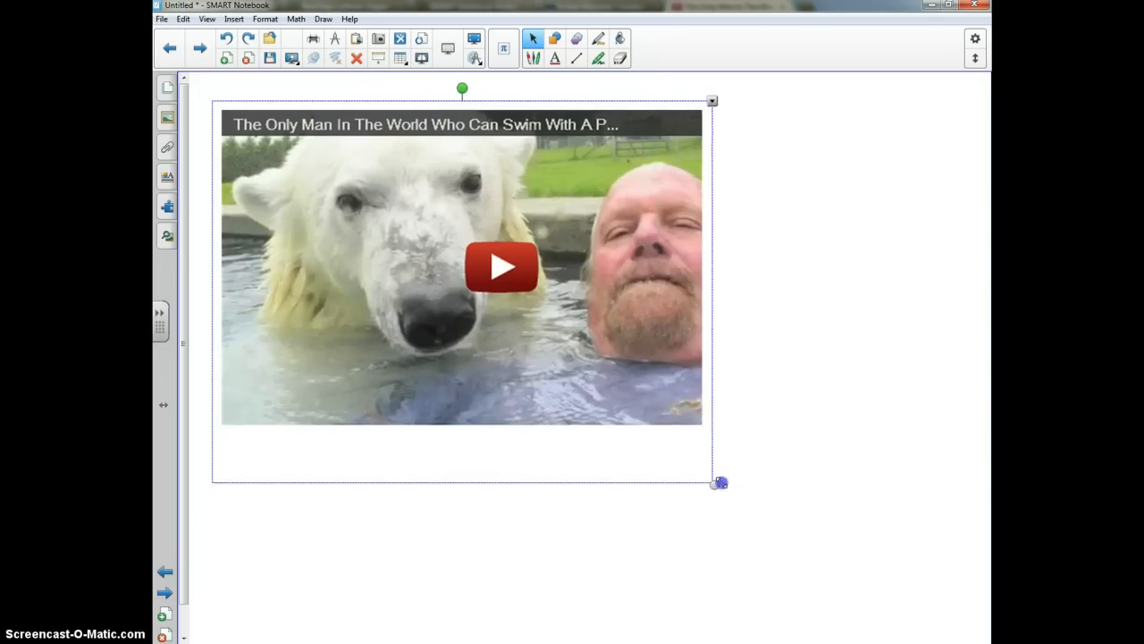
# Drag the Voki widget's corner handle so its frame fits the polar bear video
pyautogui.moveTo(719, 483); pyautogui.dragTo(838, 440)
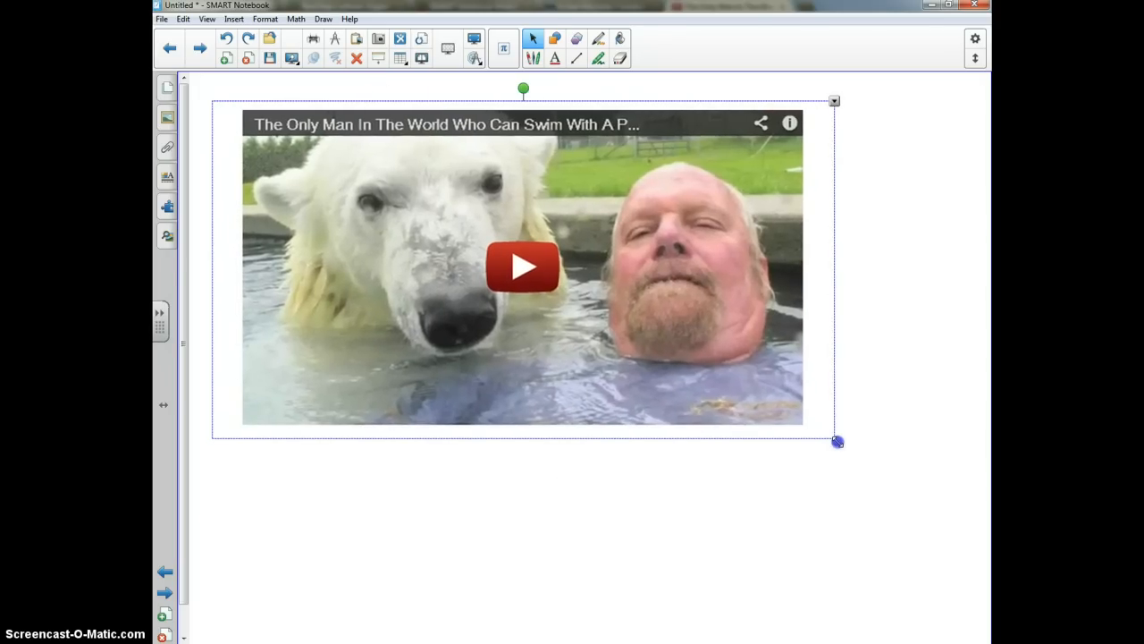